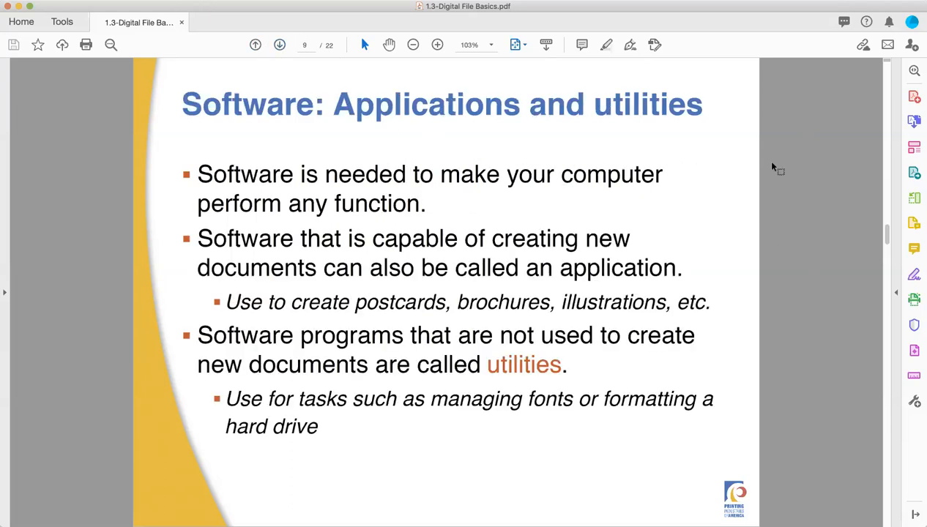
mouse_move(841, 183)
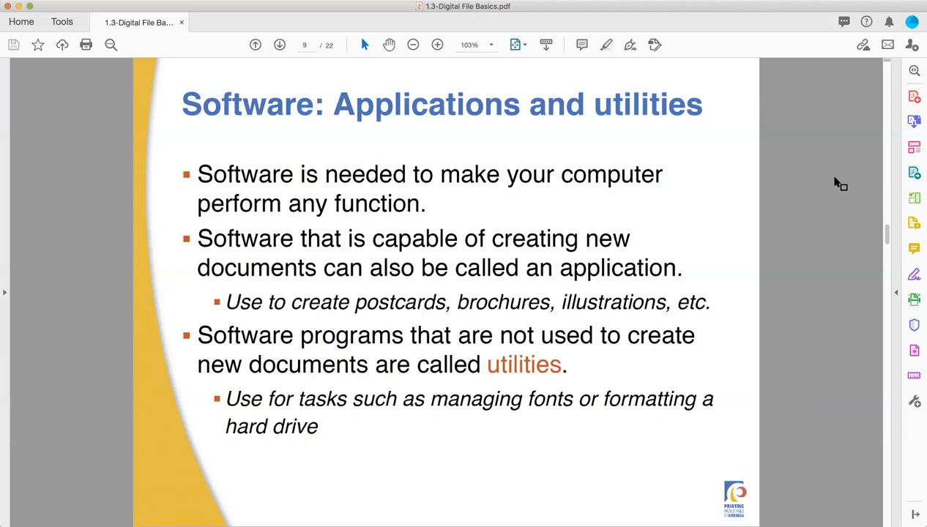
mouse_move(821, 178)
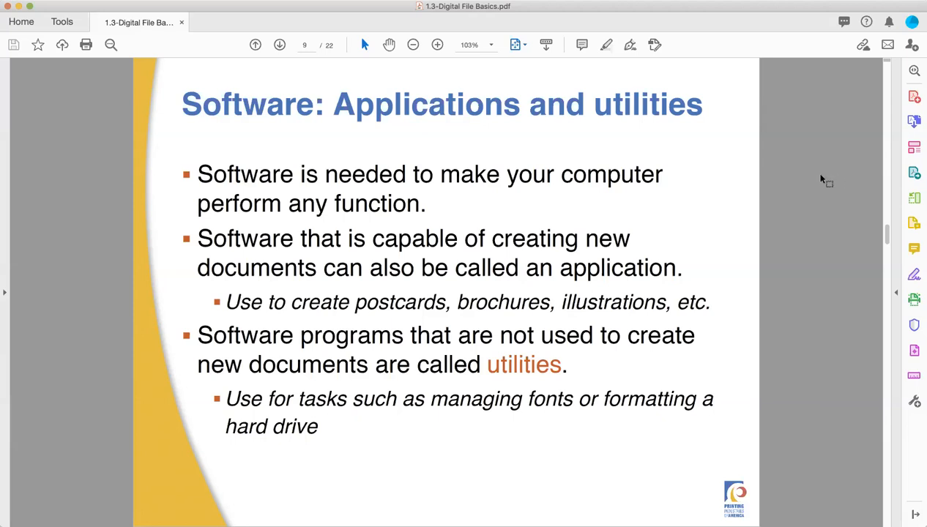
mouse_move(356, 101)
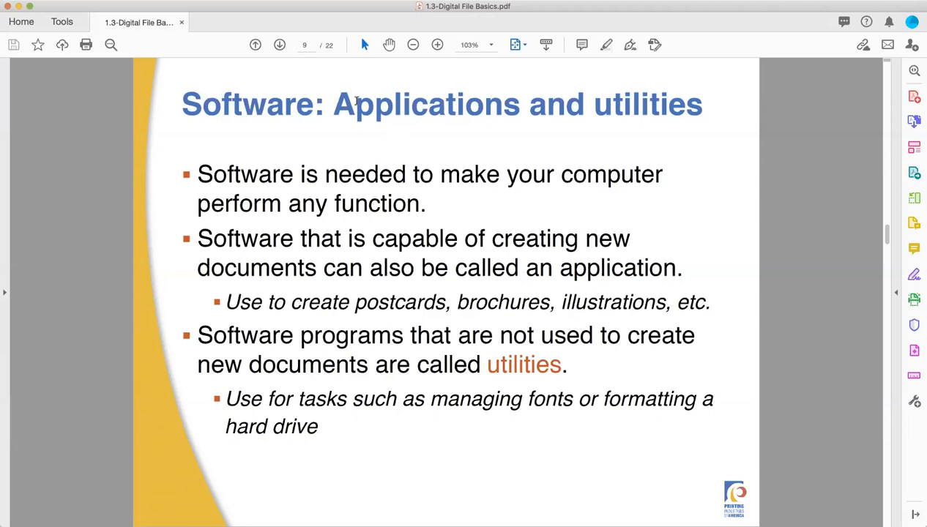
mouse_move(358, 72)
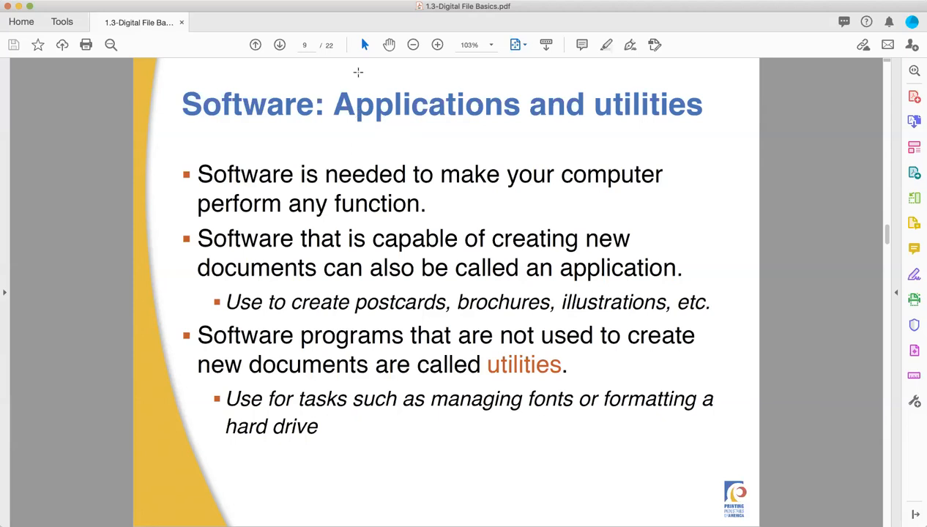
mouse_move(279, 45)
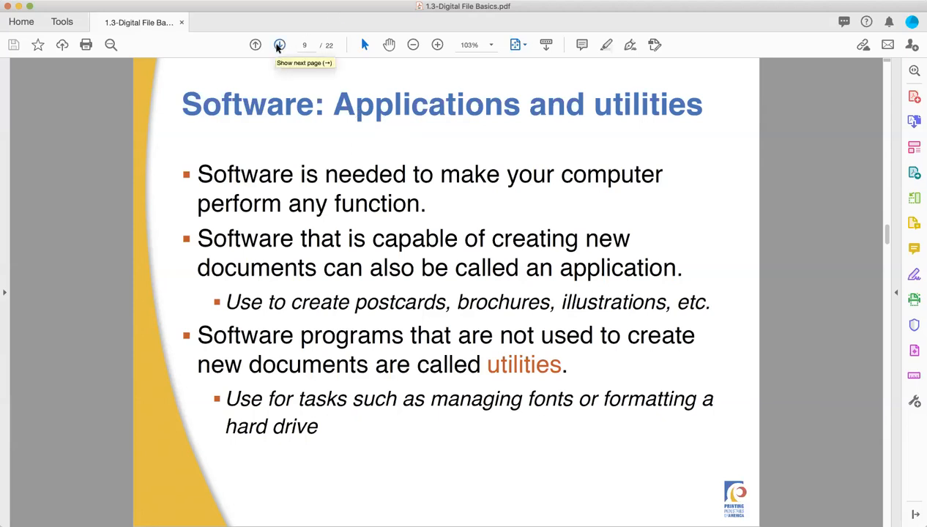
Step: Advance from page 9 to the Font files slide, page 10 of 22
left_click(279, 45)
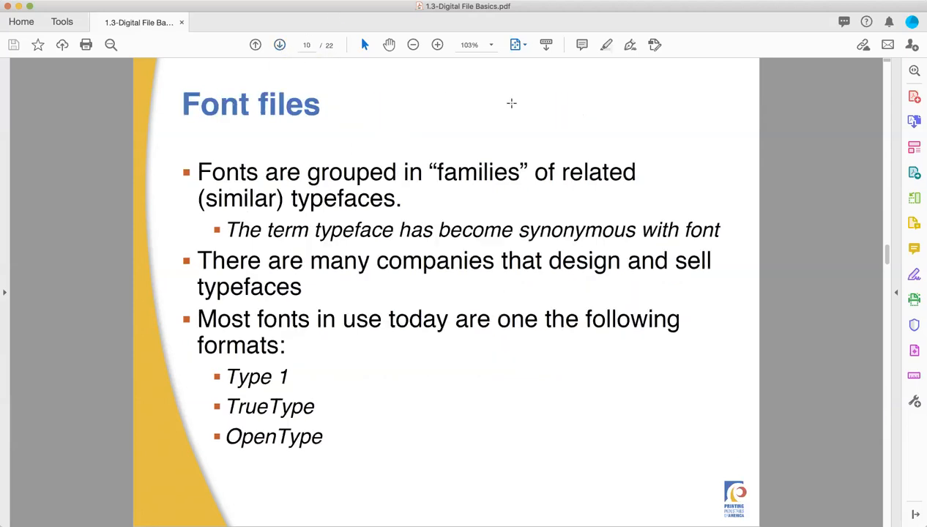
mouse_move(569, 103)
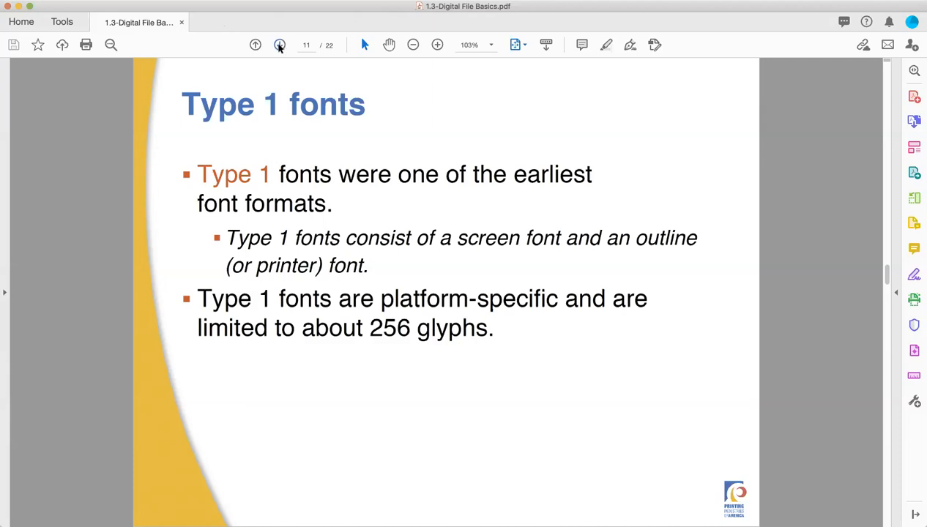
Step: Advance to page 12 of 22, the TrueType fonts slide on cross-platform ASCII differences
left_click(279, 44)
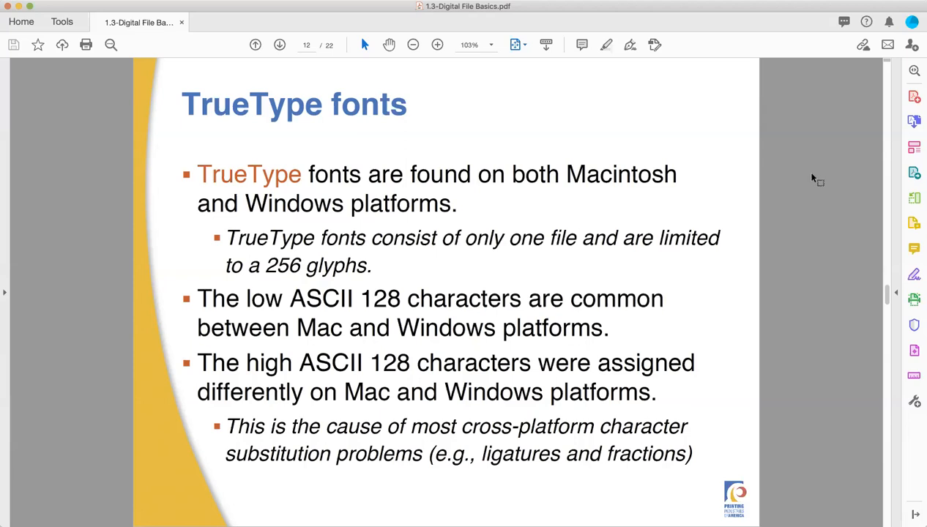
mouse_move(793, 281)
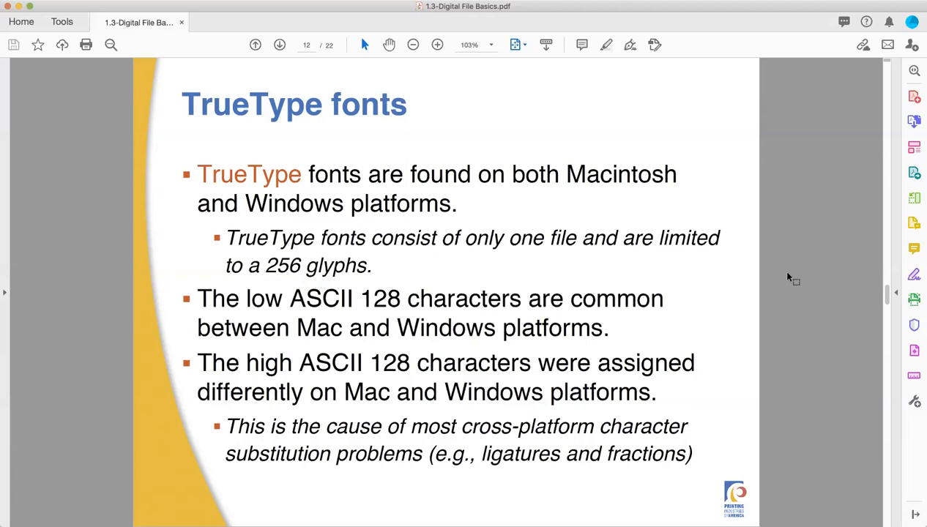
mouse_move(617, 415)
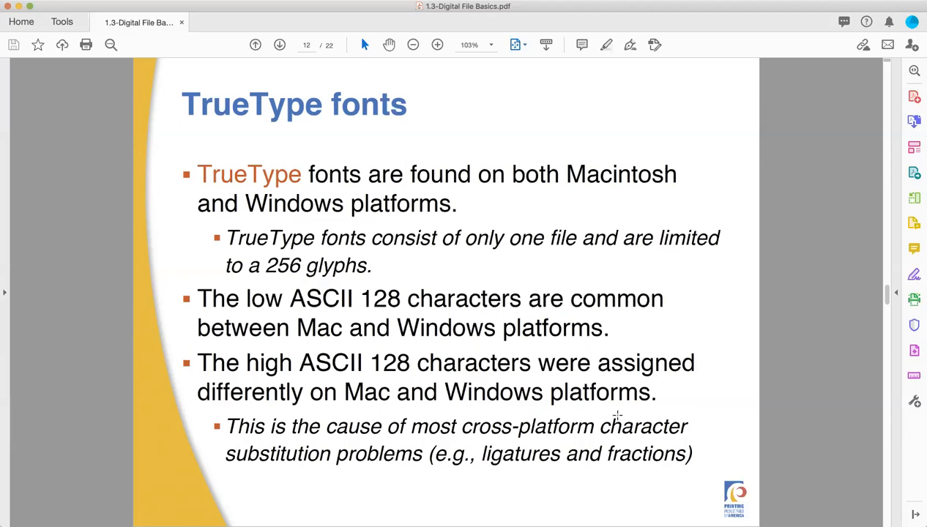
Step: Step back to Type 1 fonts on page 11, then return to TrueType fonts on page 12
left_click(256, 45)
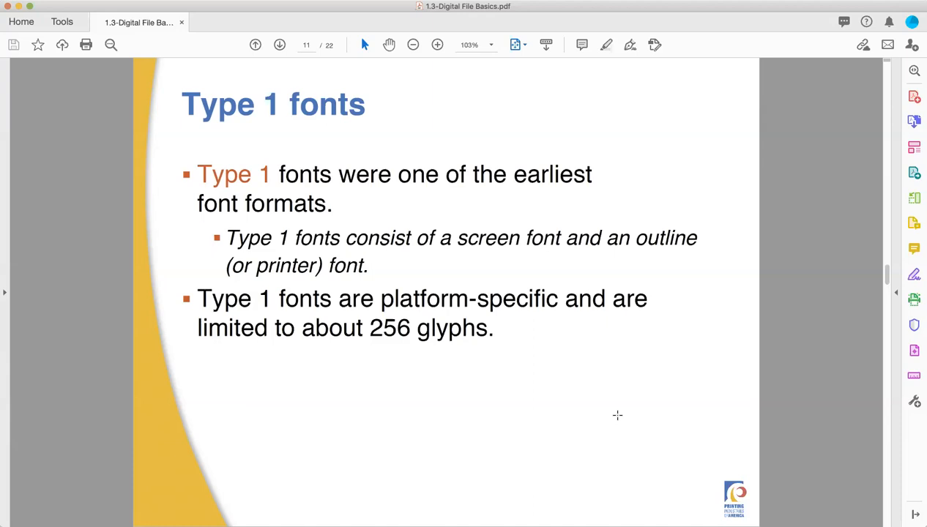
mouse_move(303, 74)
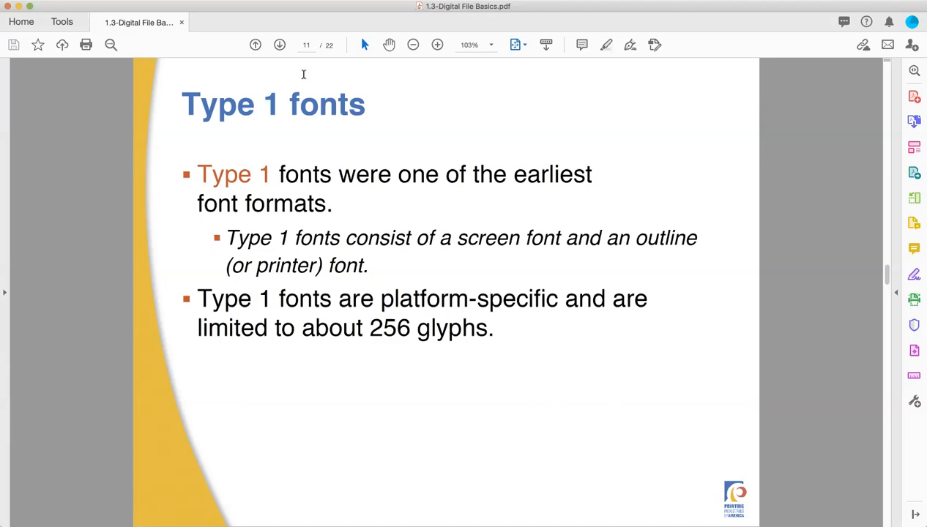
left_click(280, 45)
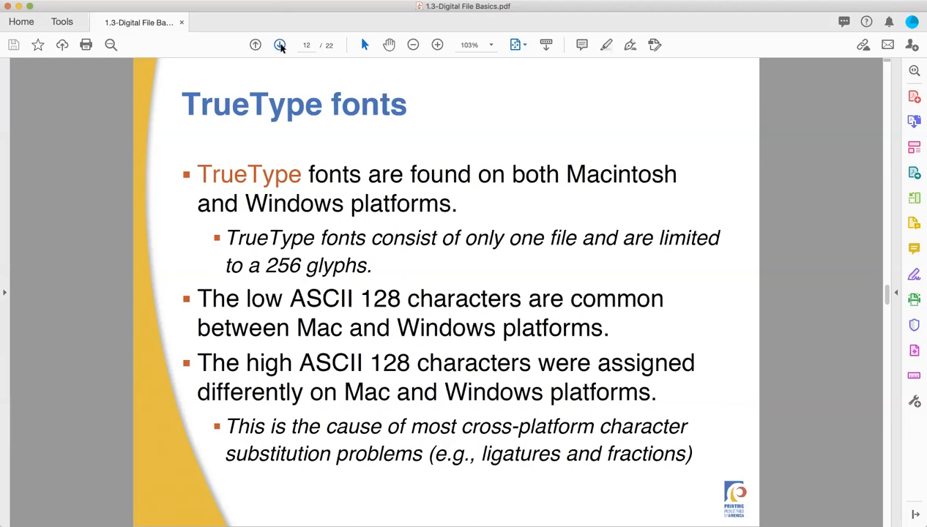
mouse_move(280, 50)
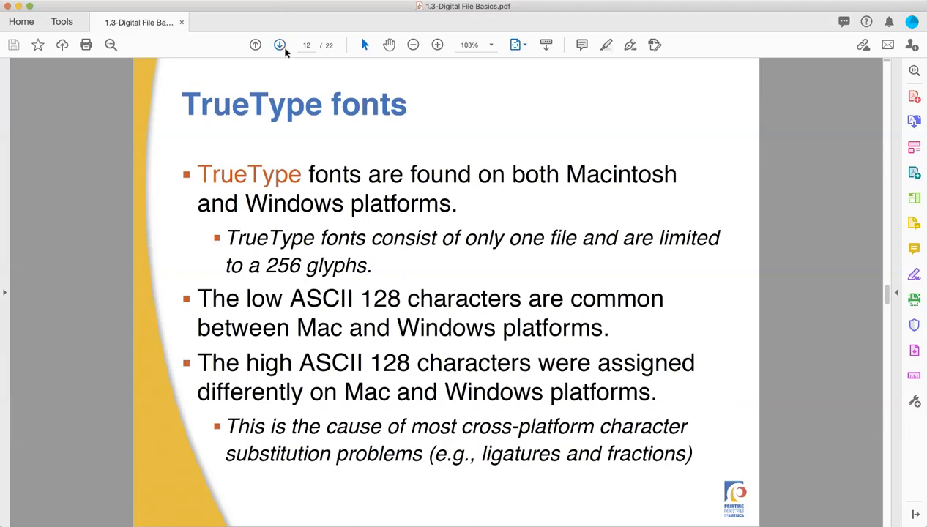
mouse_move(272, 45)
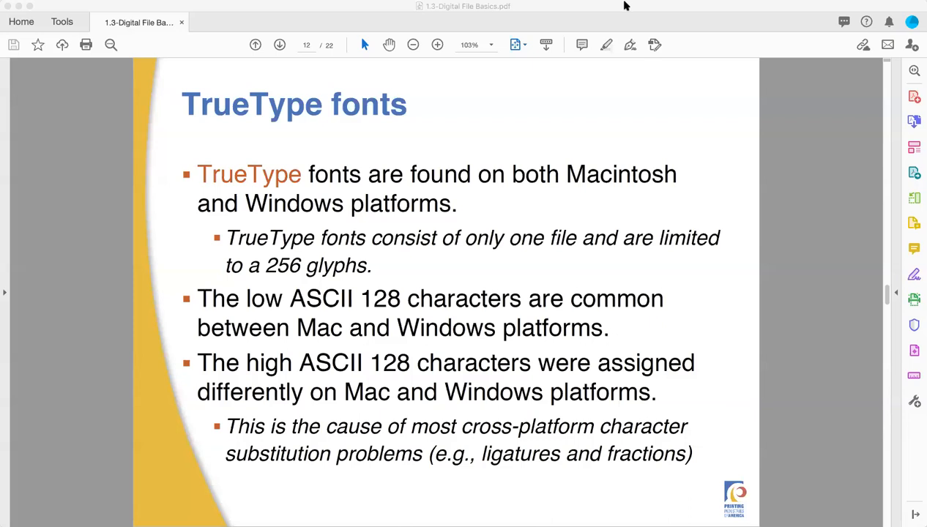
mouse_move(476, 148)
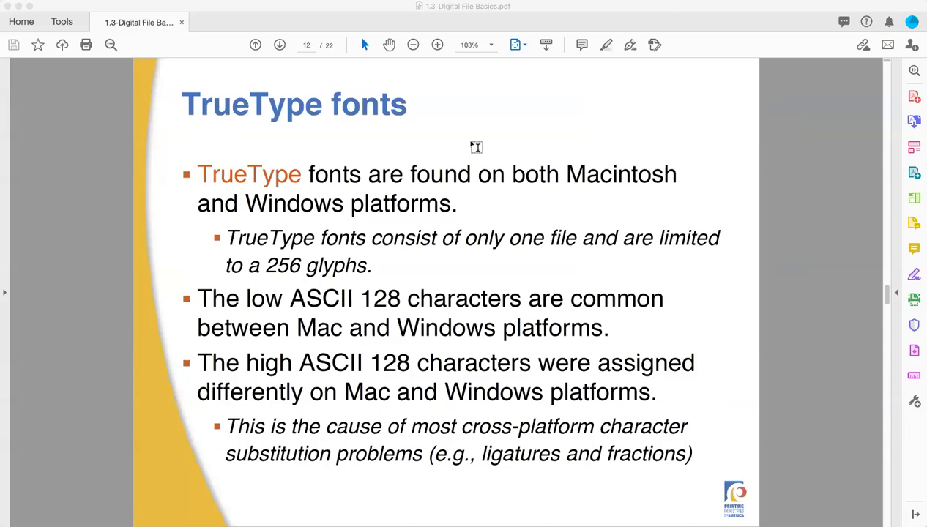
mouse_move(234, 303)
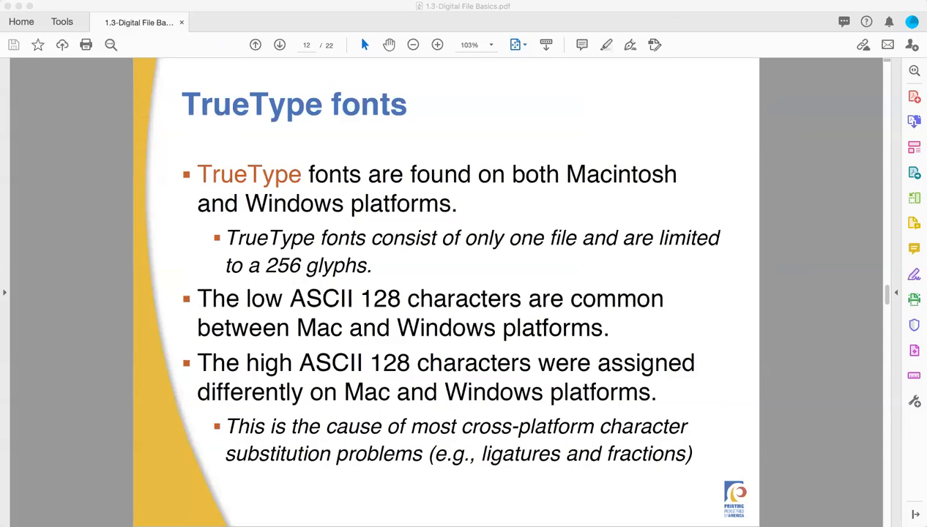
mouse_move(501, 128)
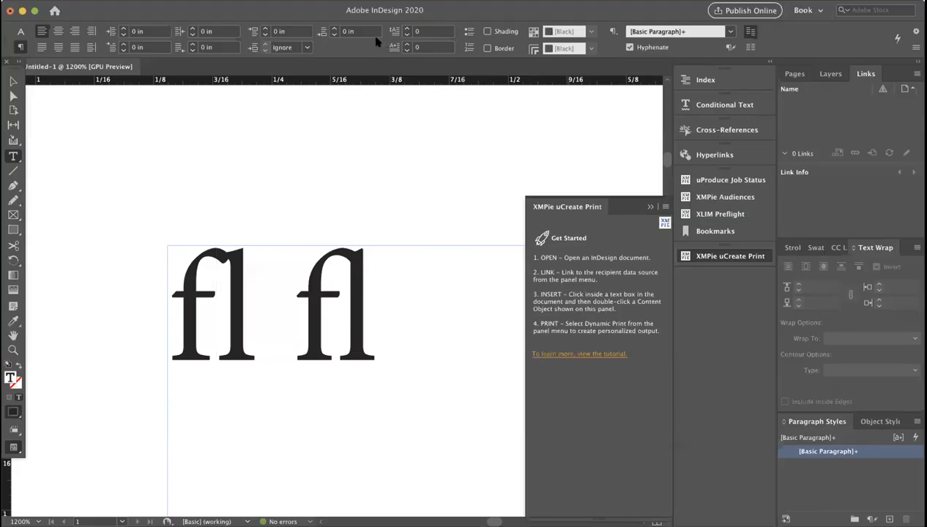
Step: Place the cursor in InDesign's fl demo text and type 'tt'
left_click(232, 317)
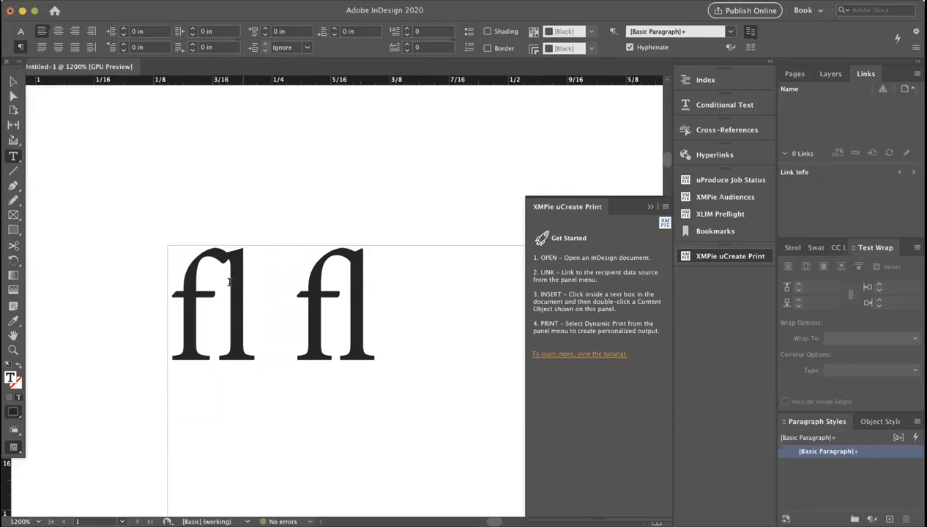
mouse_move(222, 310)
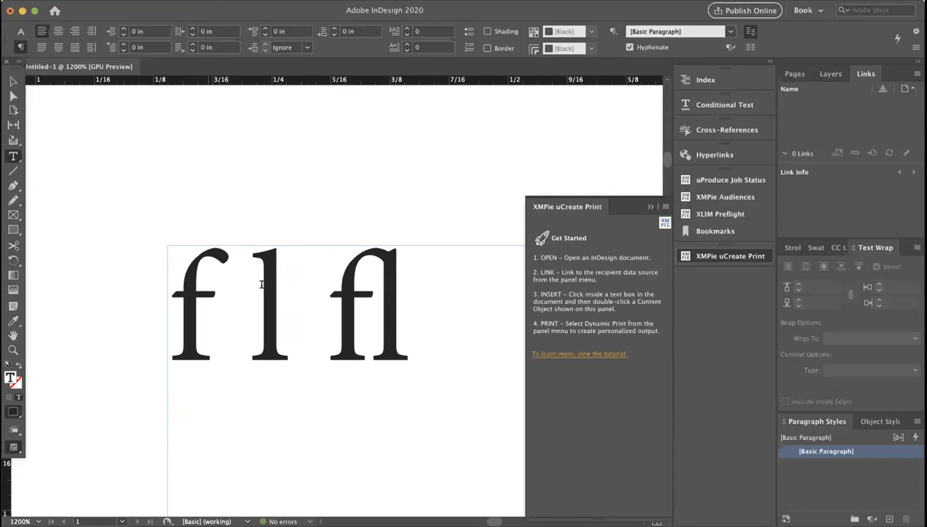
mouse_move(277, 297)
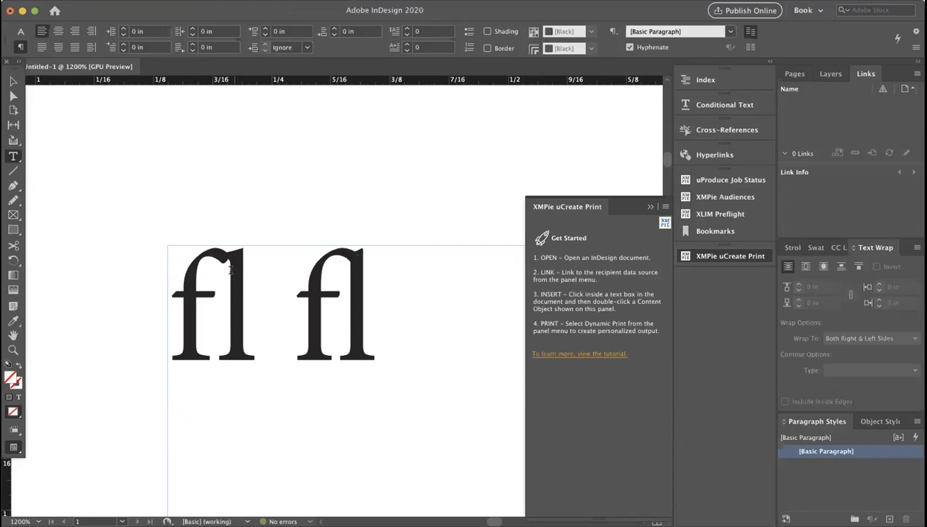
mouse_move(531, 134)
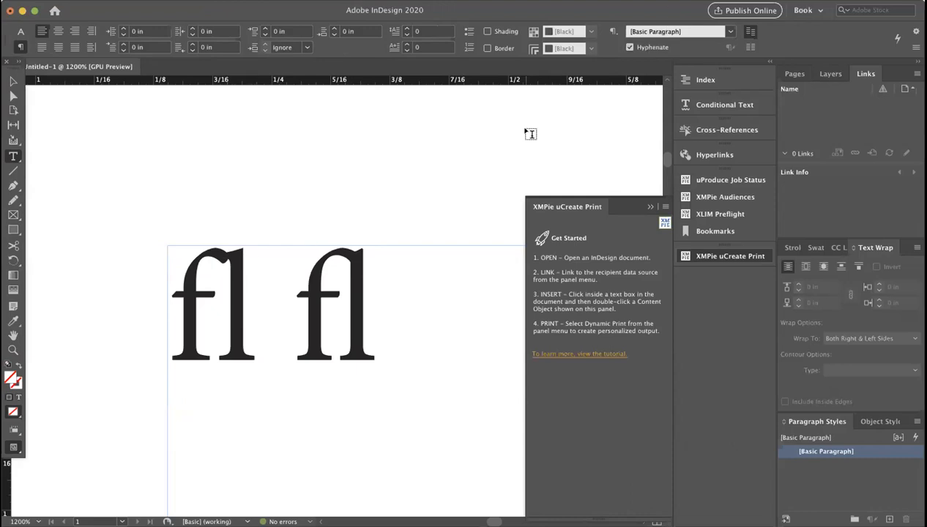
mouse_move(433, 227)
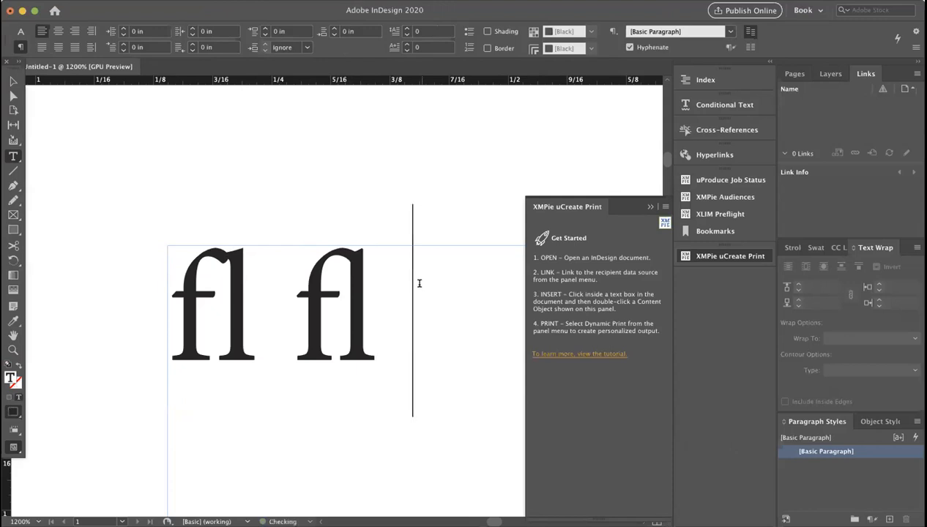
type("tt")
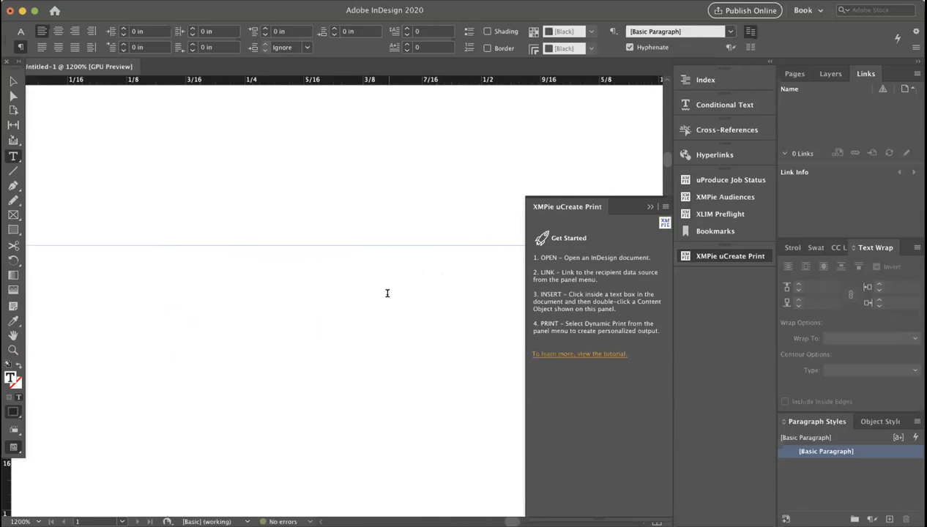
Step: Scroll right along the InDesign demo text past the fl pairs
scroll("right", 3)
type("l aft")
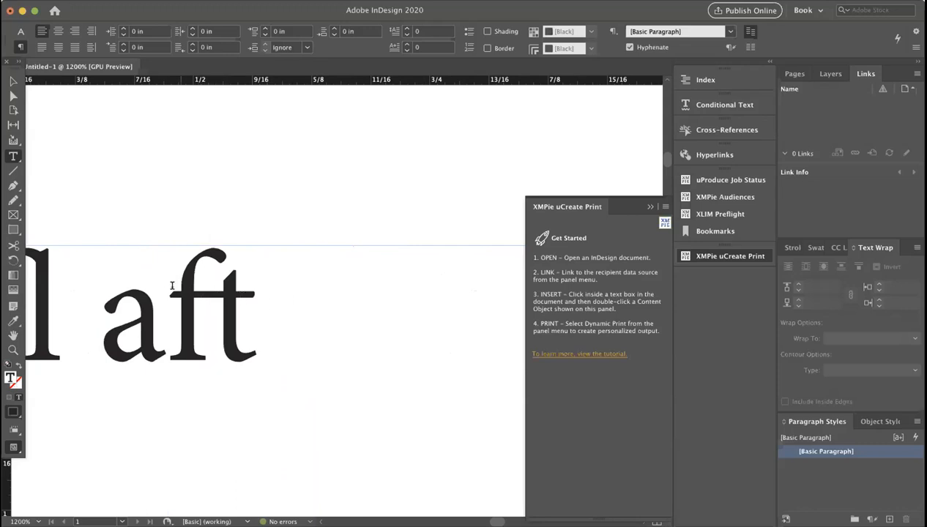
mouse_move(214, 298)
type("i")
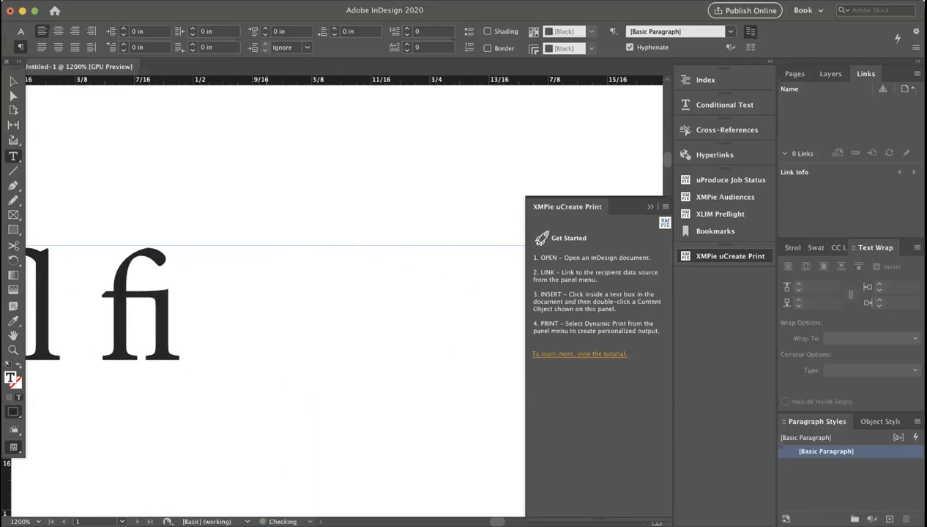
Step: Place the cursor between the letters just before the fi pair
left_click(182, 315)
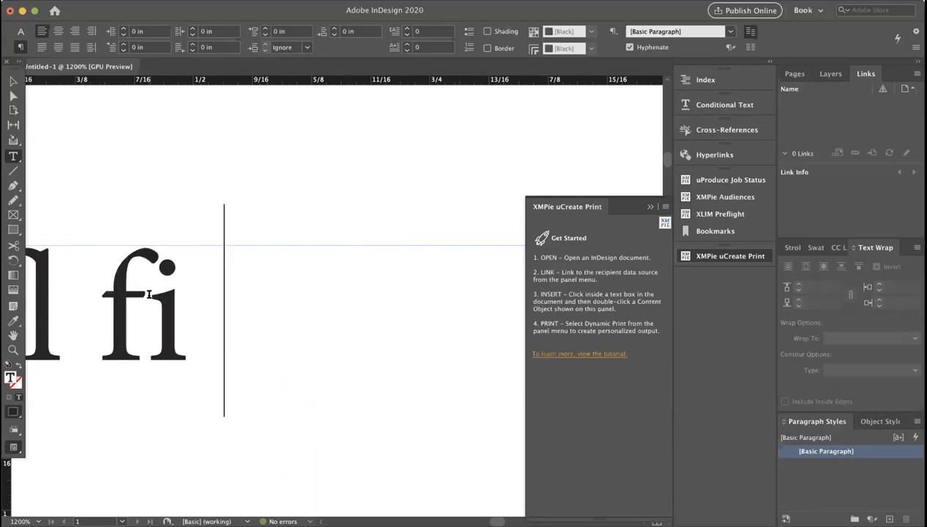
mouse_move(184, 383)
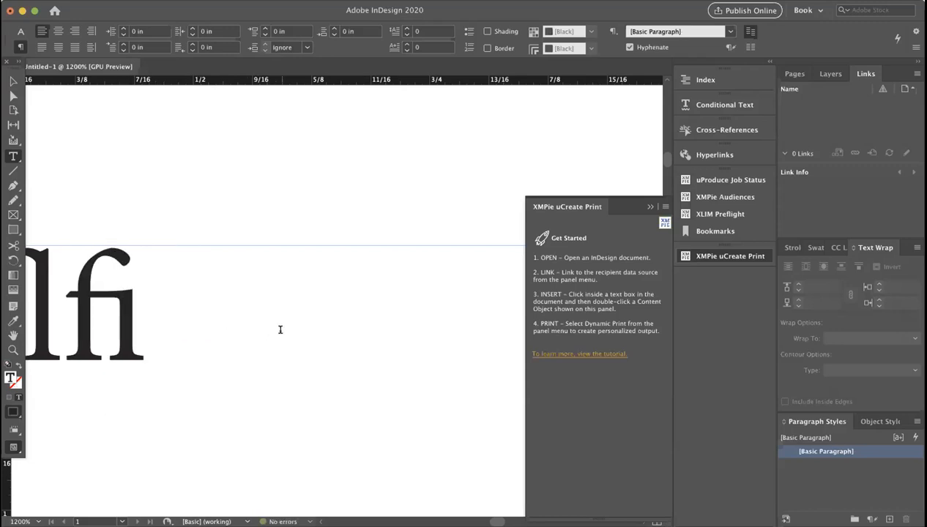
mouse_move(71, 279)
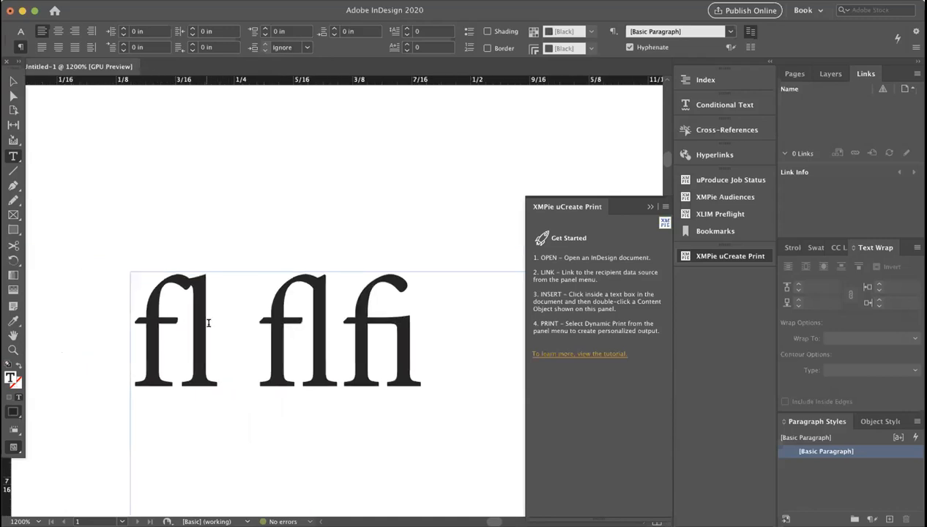
scroll("left", 3)
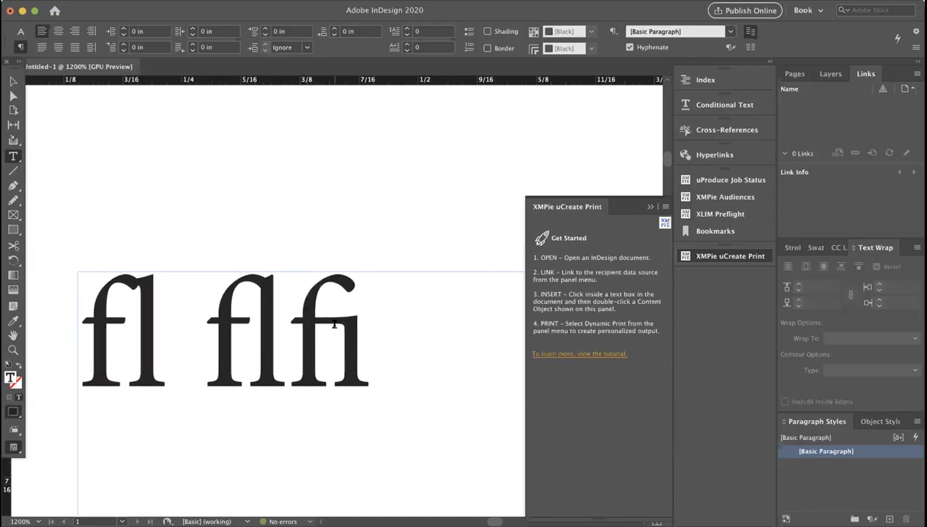
left_click(371, 342)
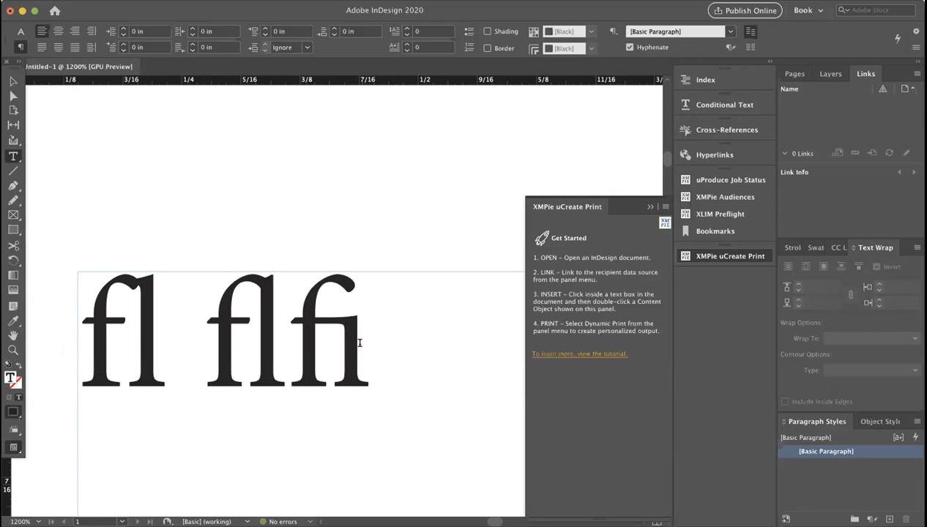
mouse_move(358, 295)
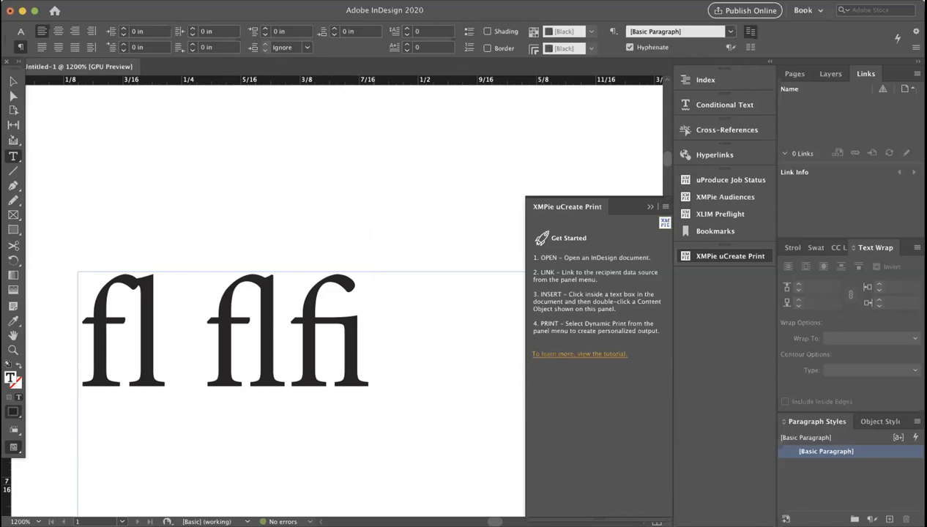
left_click(372, 340)
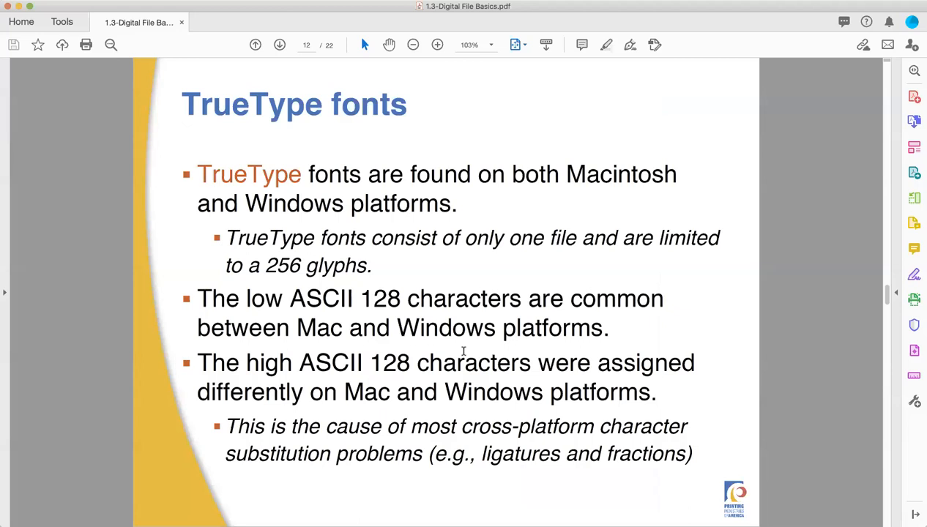
mouse_move(121, 6)
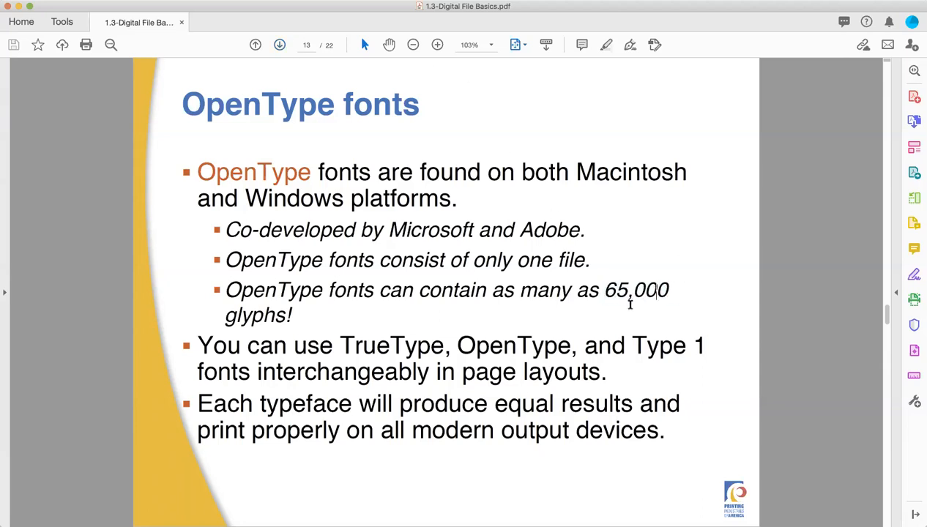
mouse_move(625, 305)
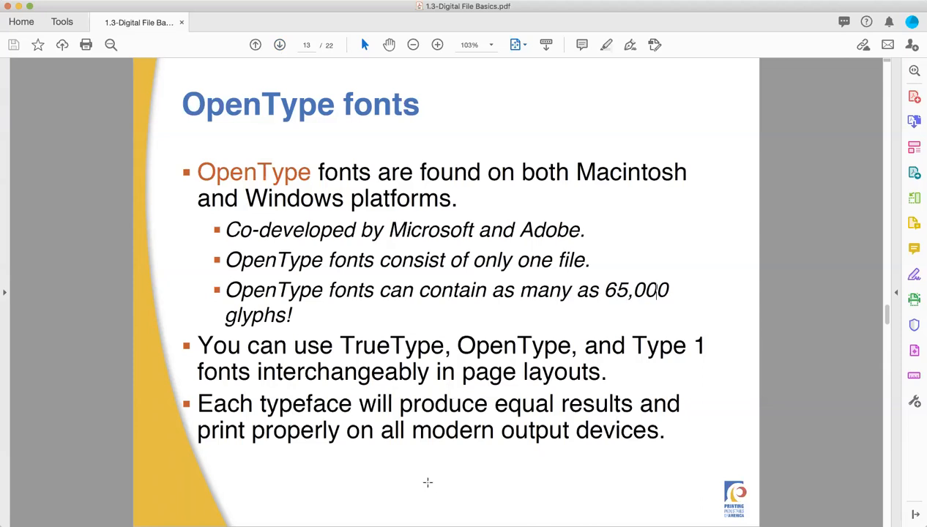
mouse_move(451, 449)
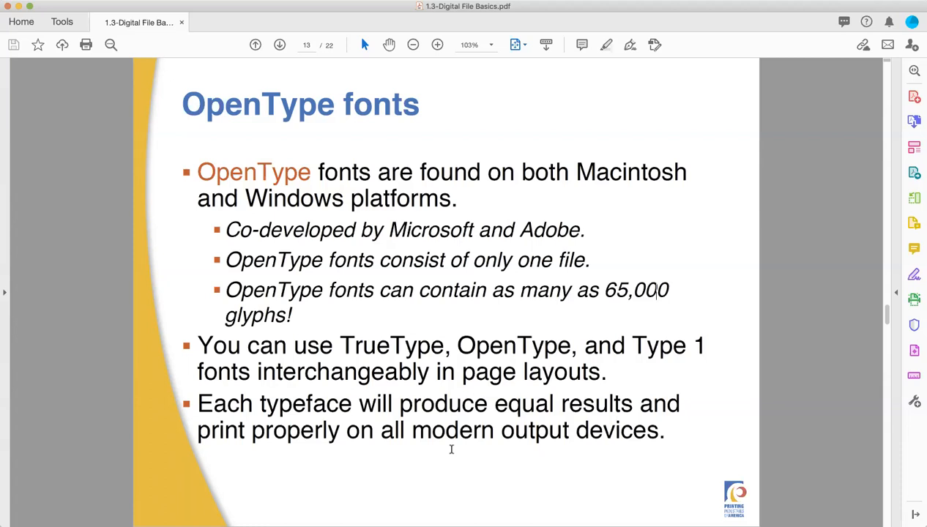
mouse_move(617, 415)
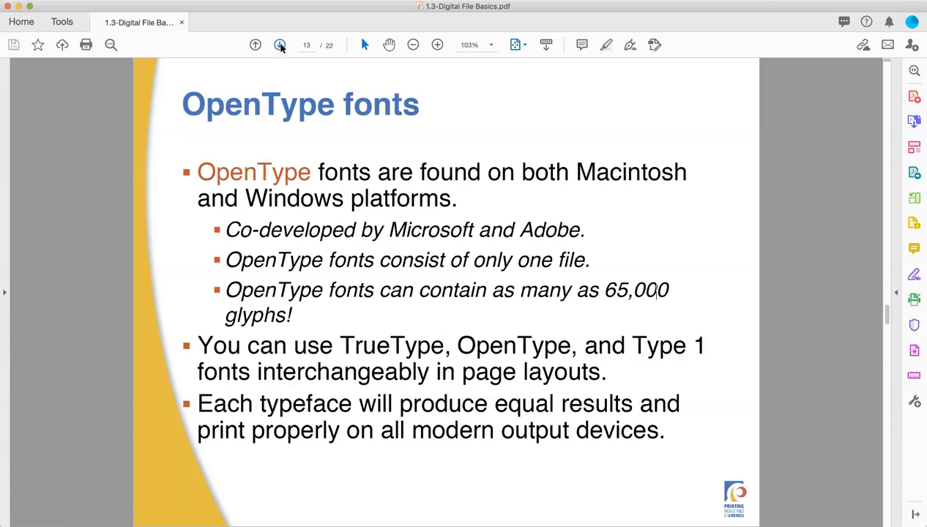
Step: Go to Document files on page 14, briefly back to OpenType fonts on page 13, then forward again
left_click(279, 45)
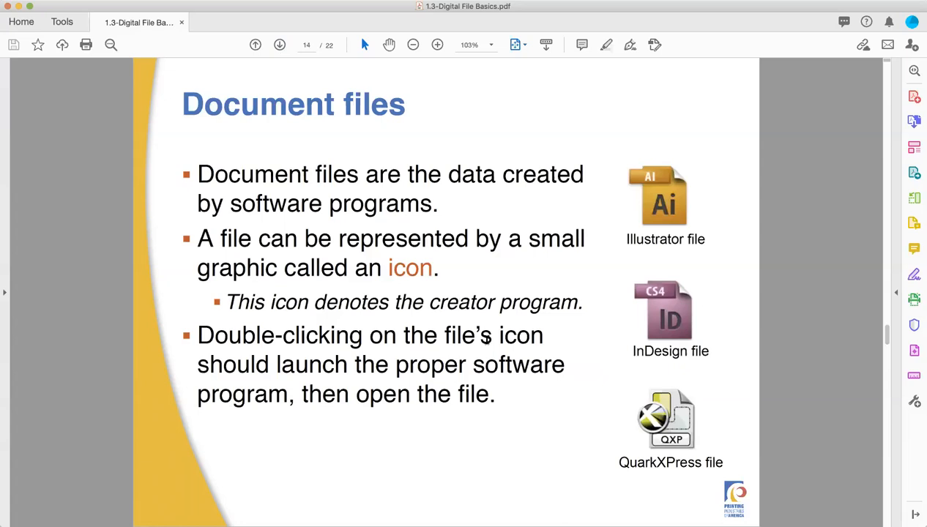
mouse_move(418, 255)
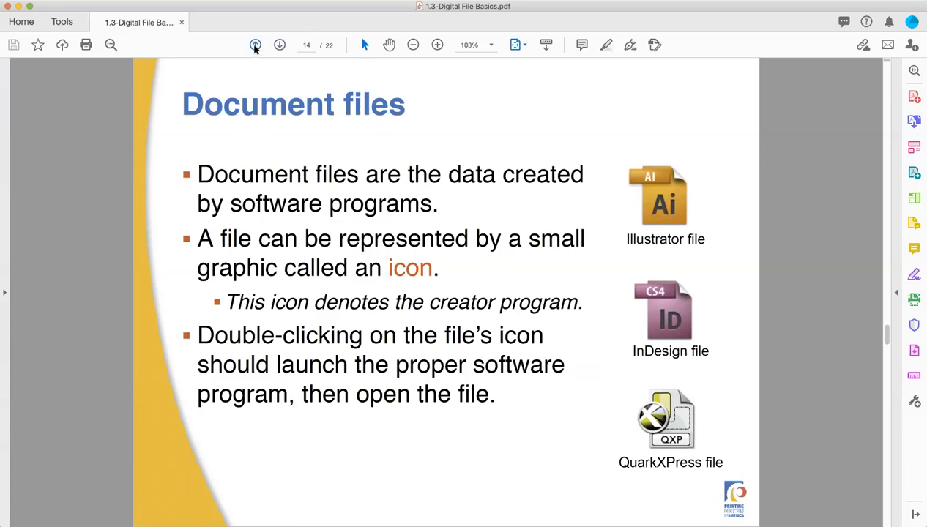
left_click(256, 45)
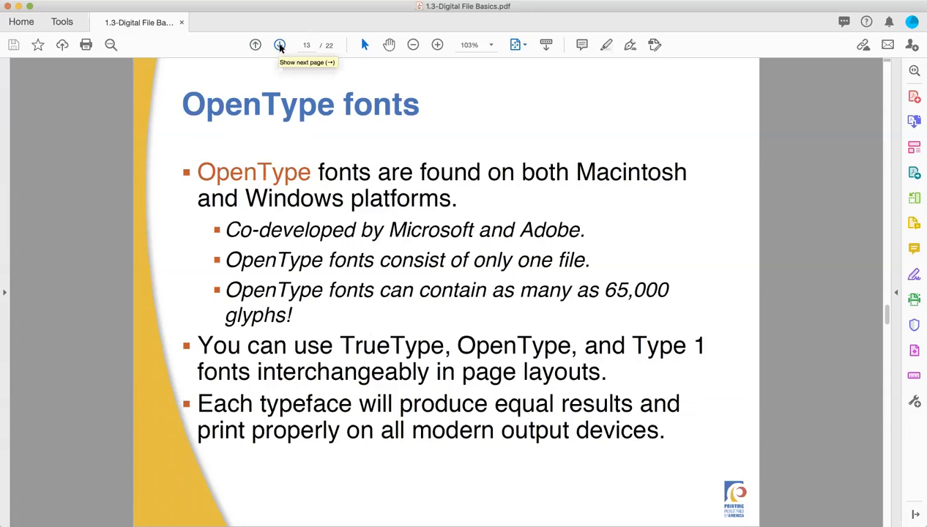
left_click(279, 45)
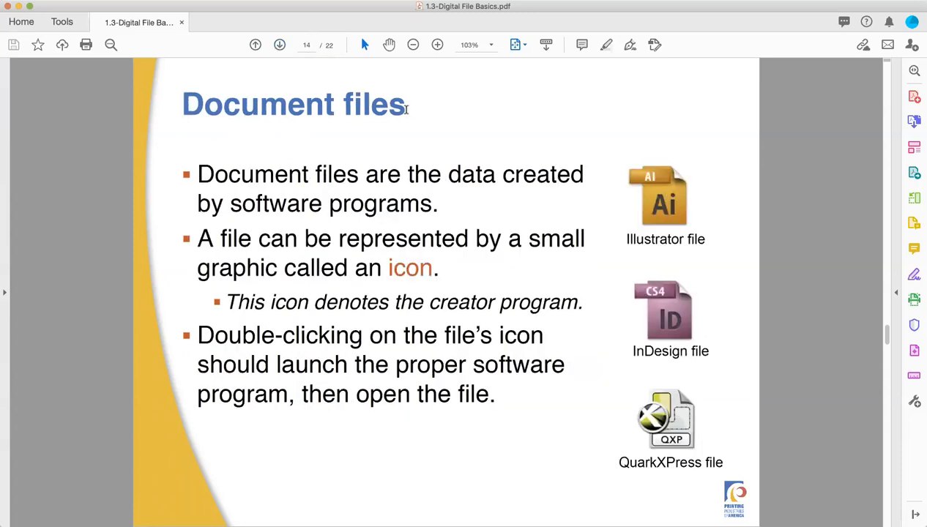
mouse_move(500, 21)
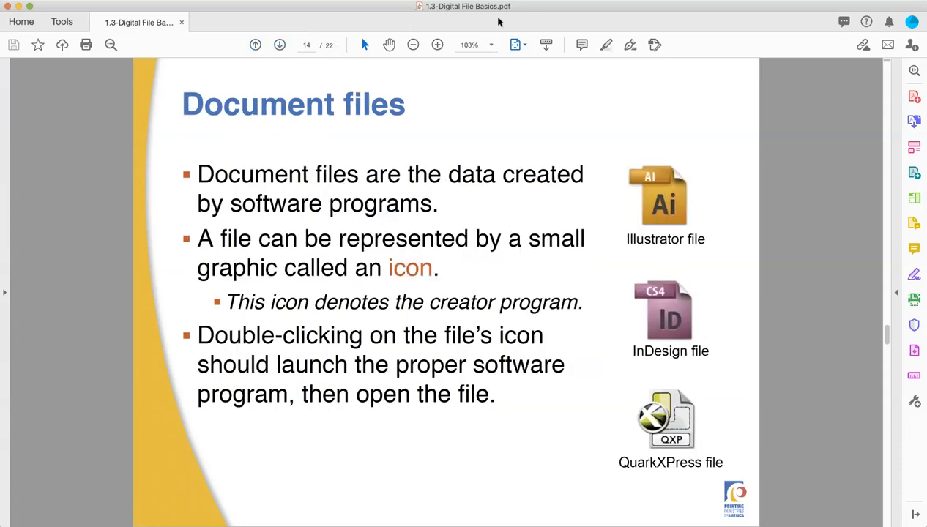